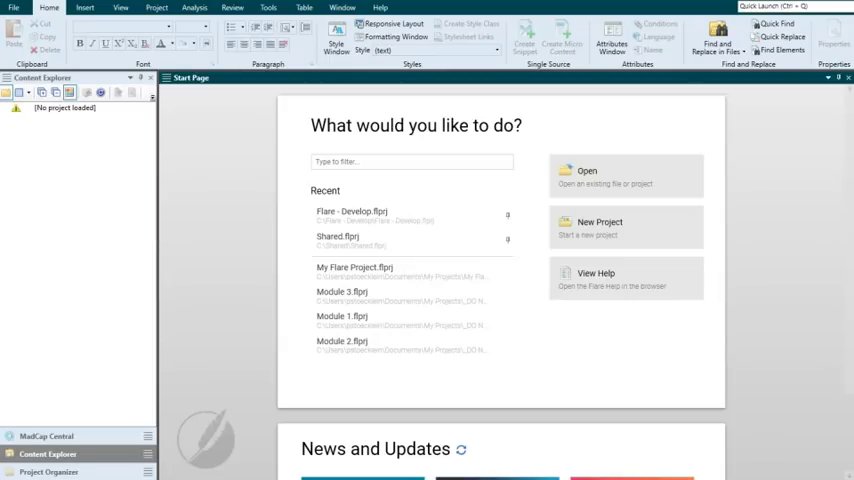
# View the Active Theme choice (Silver) in the Options dialog's Interface settings.
pyautogui.click(14, 8)
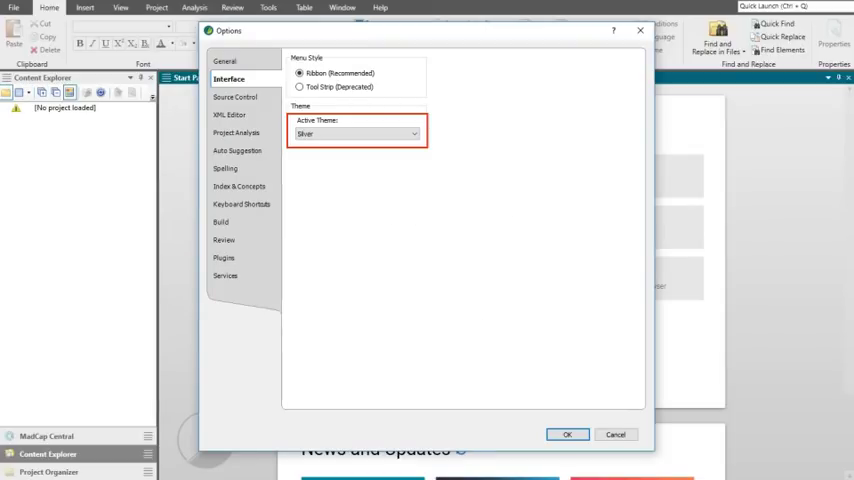
pyautogui.click(567, 434)
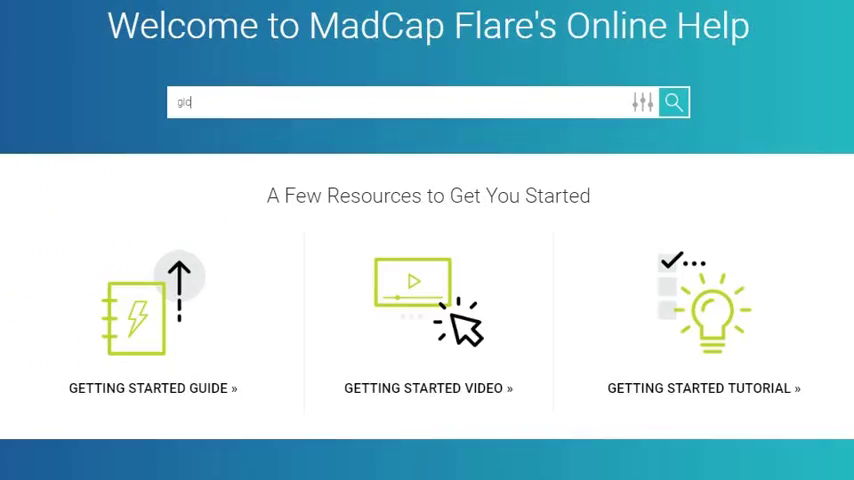
# Search the Flare Online Help welcome page for 'global project linking'.
pyautogui.write('global project linking')
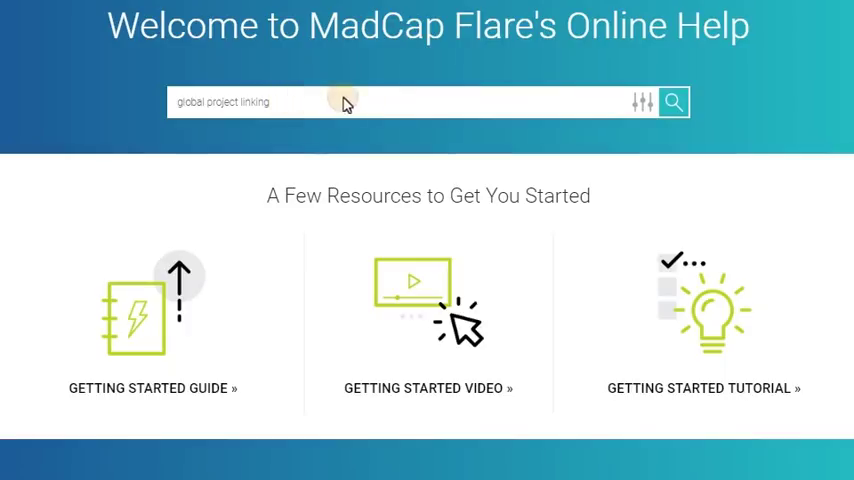
pyautogui.click(674, 102)
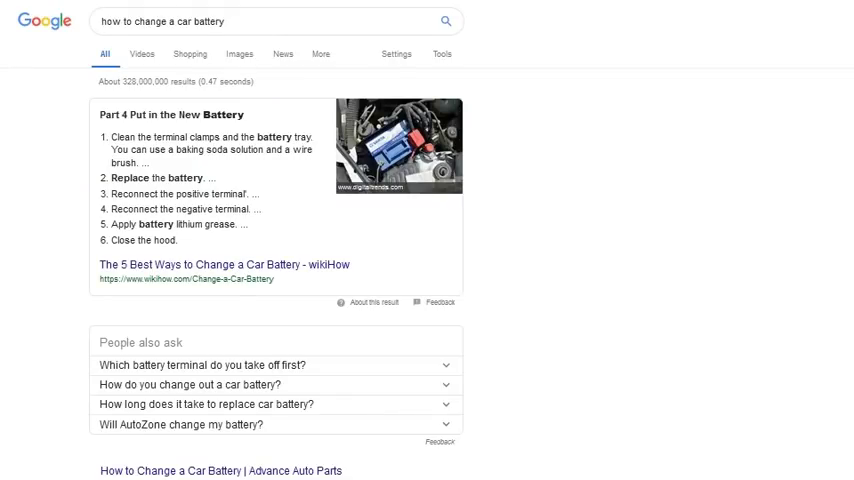
# Search Google for 'how to tie a tie' and then 'how to make slime'.
pyautogui.write('how to tie a tie')
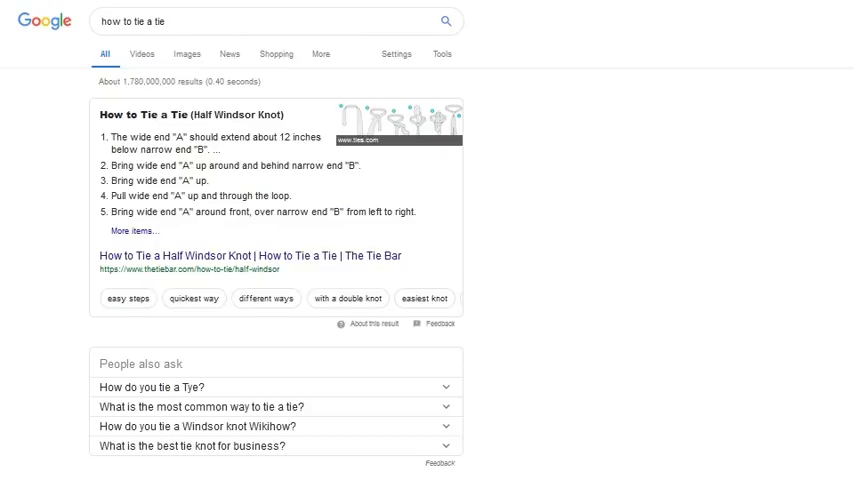
pyautogui.write('how to make slime')
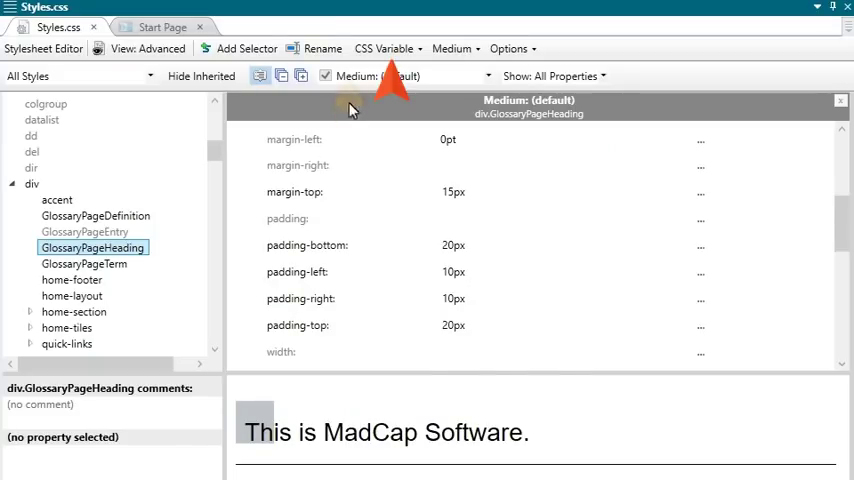
# Add CSS variable My-Custom-Padding, insert it into GlossaryPageHeading padding, and try a 13px value.
pyautogui.click(383, 48)
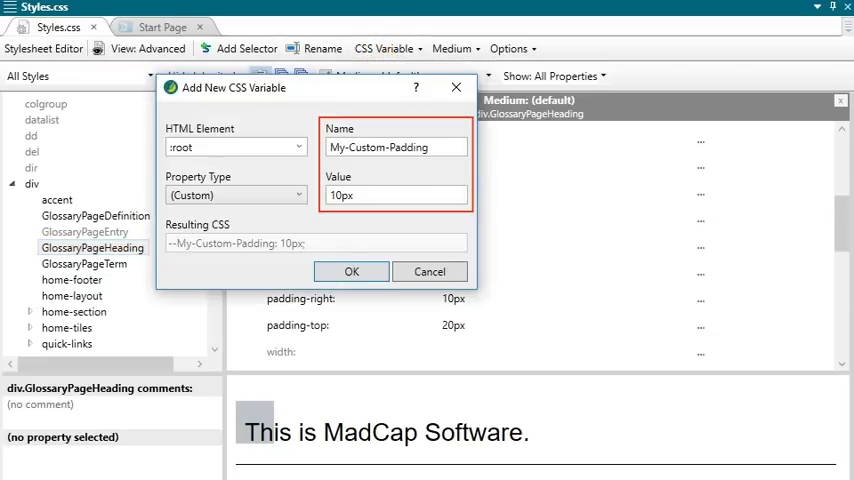
pyautogui.click(351, 271)
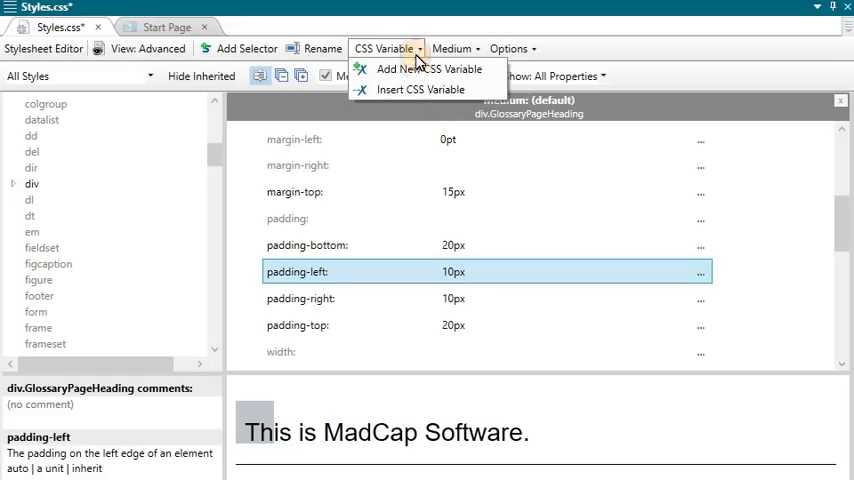
pyautogui.click(421, 89)
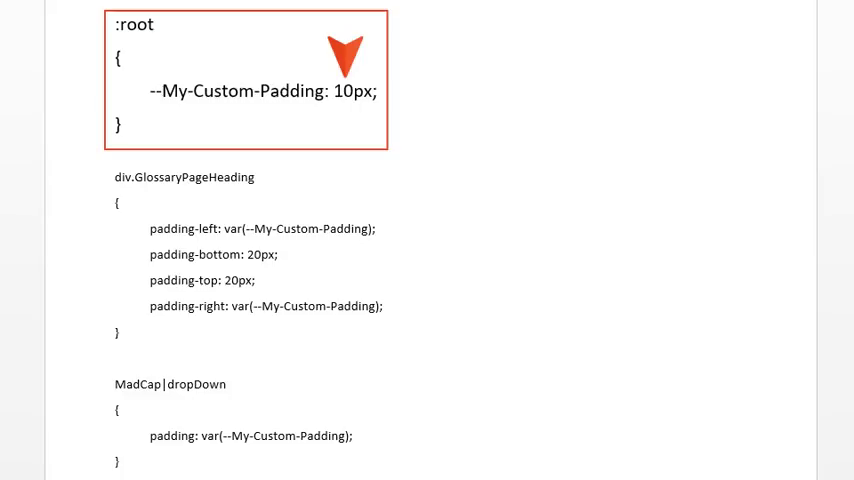
pyautogui.write('13px')
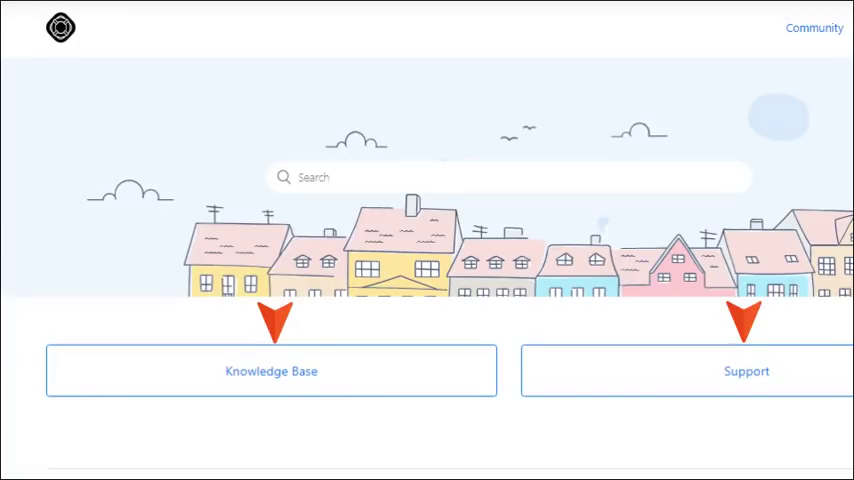
# Browse the Zendesk Help Center home page with its Knowledge Base and Support sections.
pyautogui.click(271, 371)
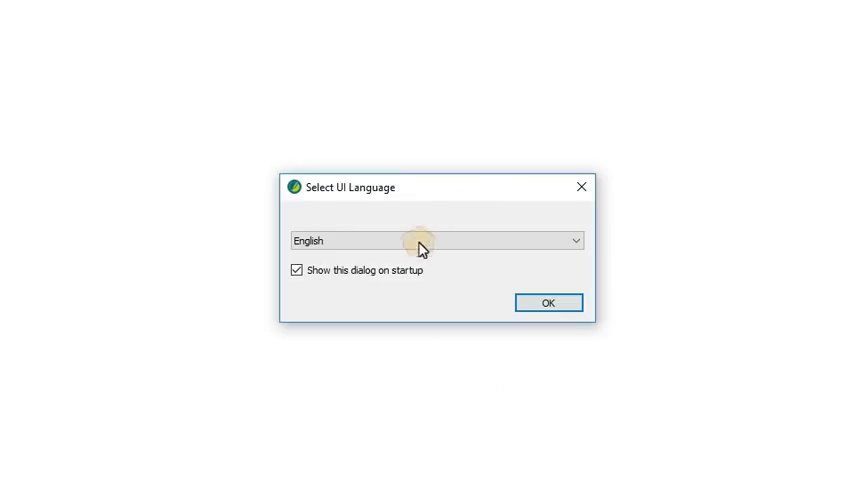
# Set the interface language to 中文 (中国) and show the What's New help topic.
pyautogui.click(435, 240)
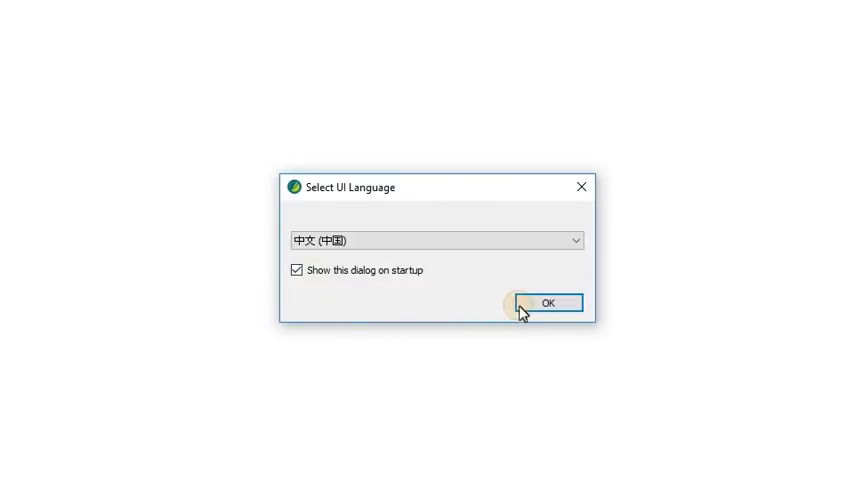
pyautogui.click(546, 302)
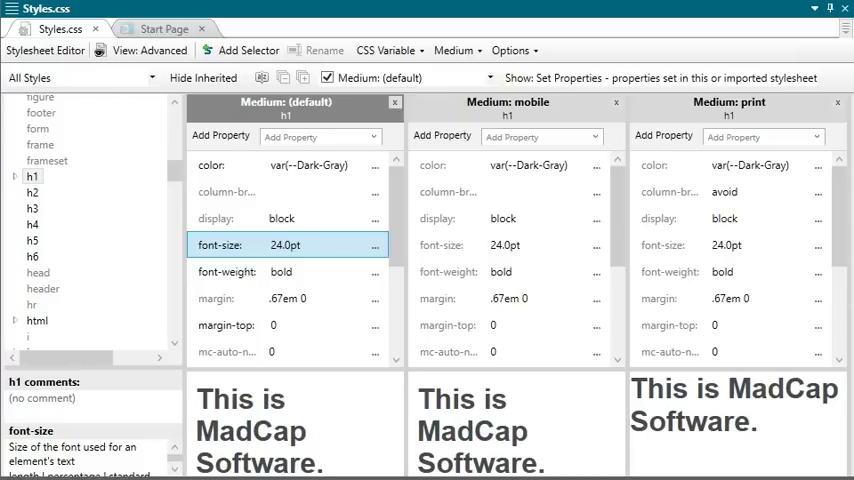
pyautogui.click(164, 28)
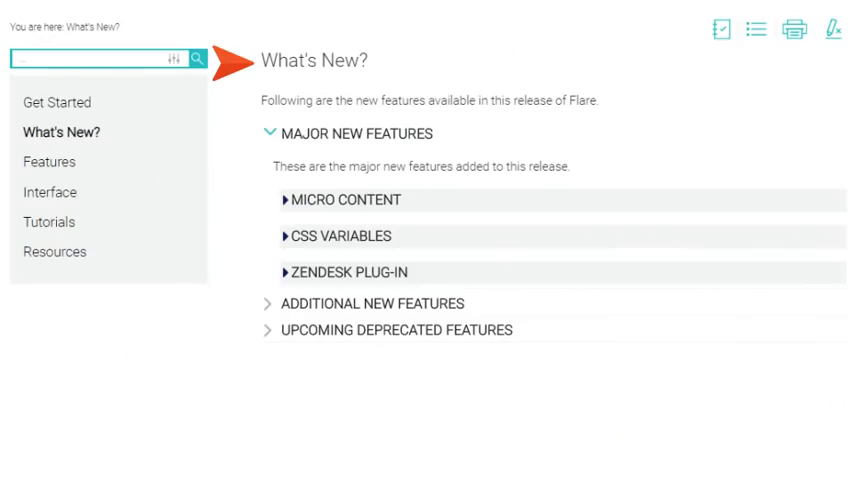